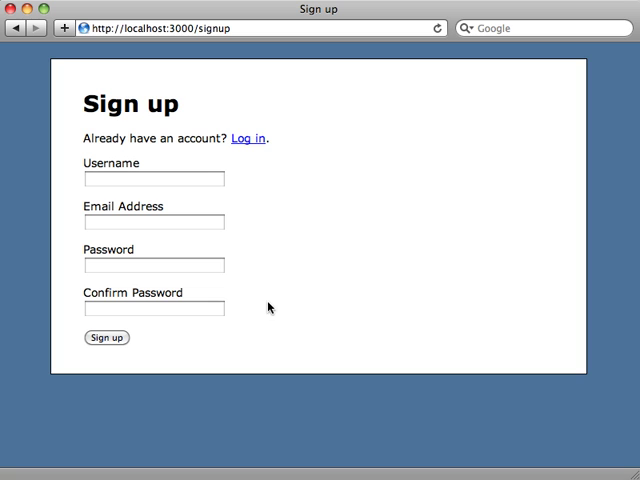
pyautogui.moveTo(142, 329)
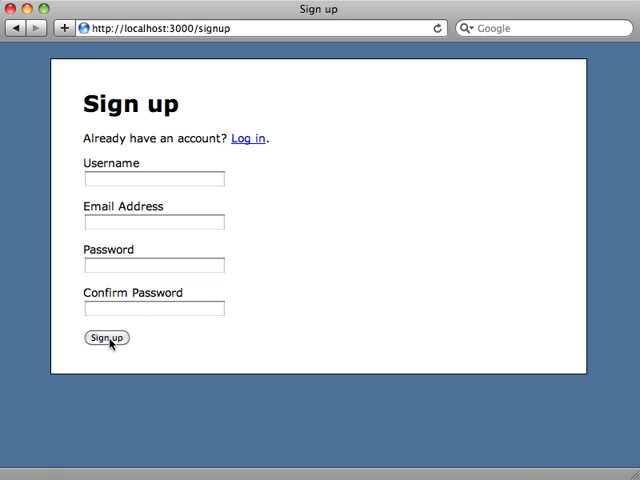
# Step: Submit the empty signup form to get 'can't be blank' errors for username, email and password
pyautogui.click(106, 338)
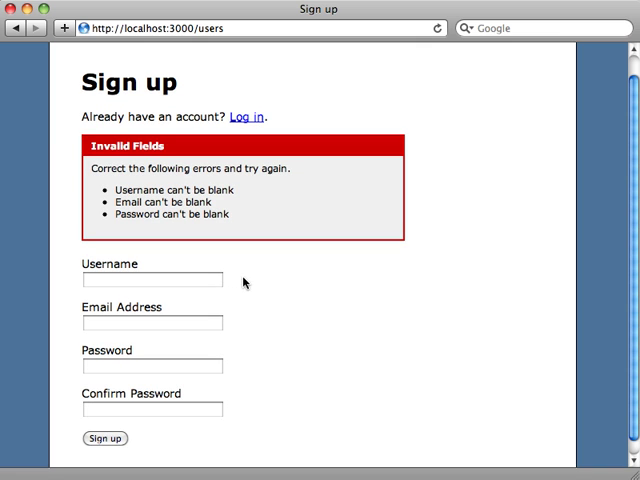
pyautogui.moveTo(245, 381)
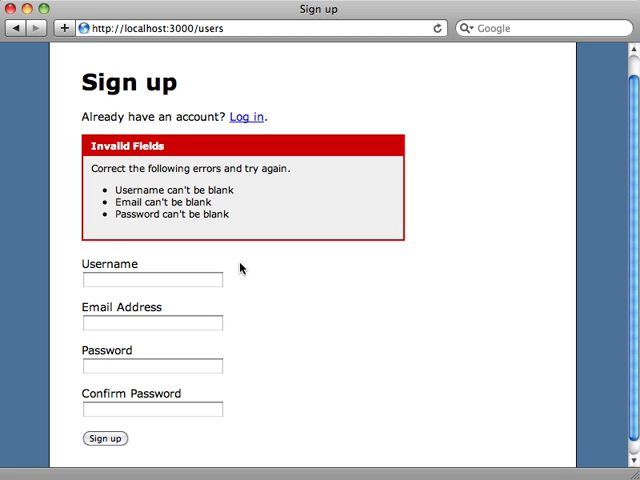
pyautogui.moveTo(236, 257)
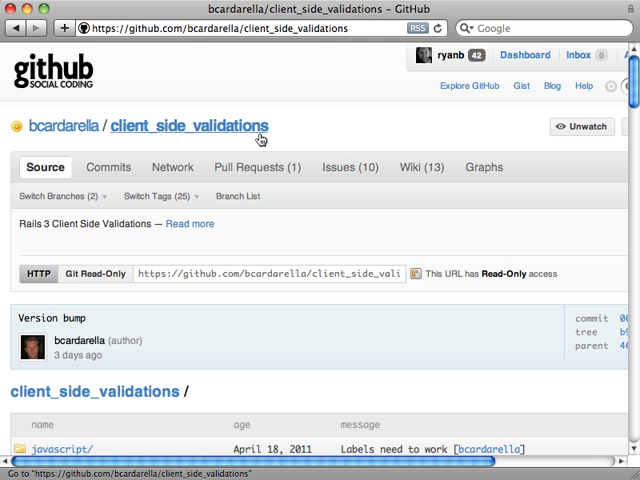
# Step: Scroll the client_side_validations README on GitHub down to the Install section
pyautogui.scroll(-3)
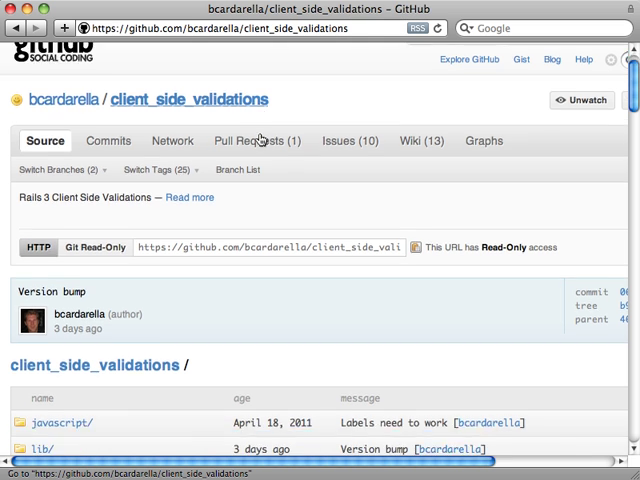
pyautogui.scroll(-3)
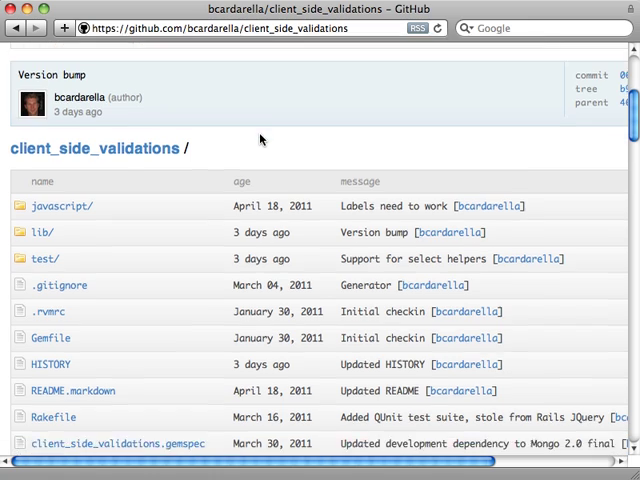
pyautogui.scroll(-3)
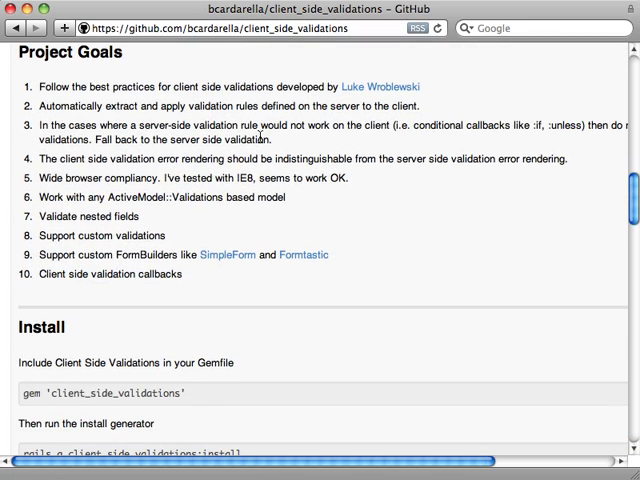
pyautogui.scroll(-3)
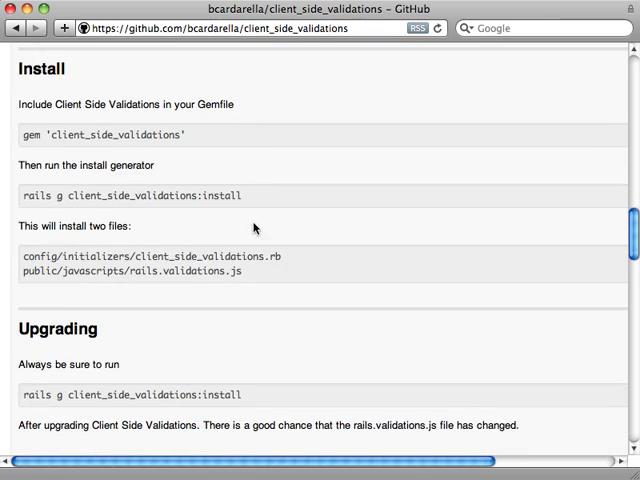
pyautogui.scroll(-3)
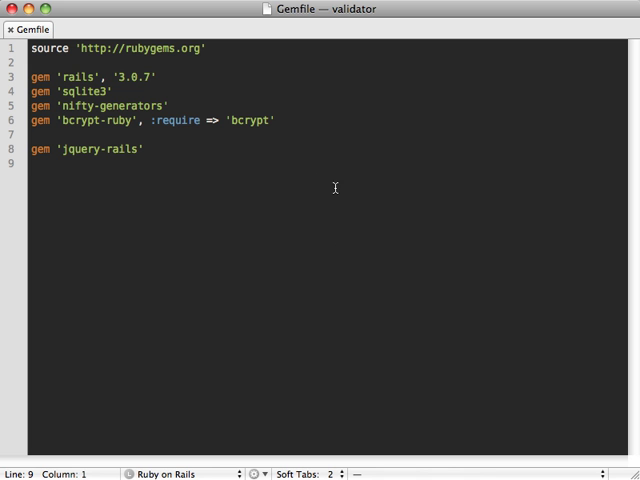
# Step: Add gem 'client_side_validations' as a new line 9 in the Gemfile
pyautogui.write("gem '")
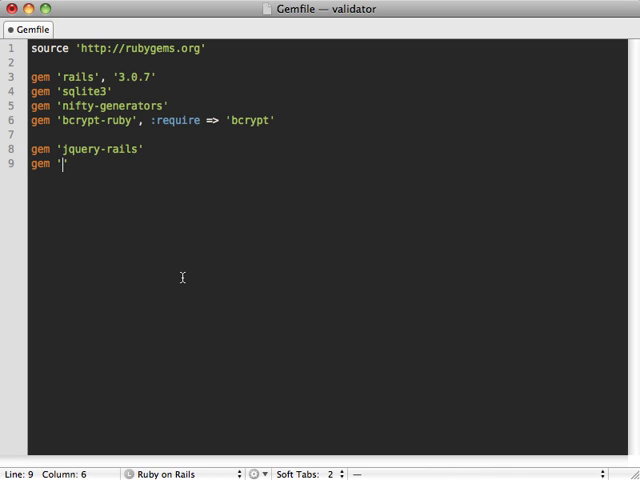
pyautogui.write('client_side_v')
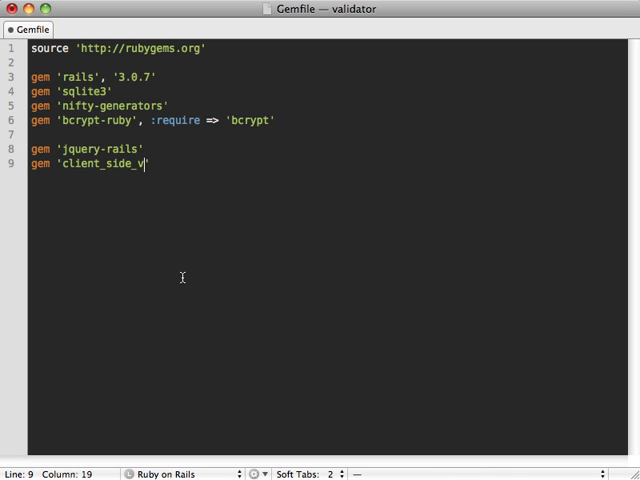
pyautogui.write('alidations')
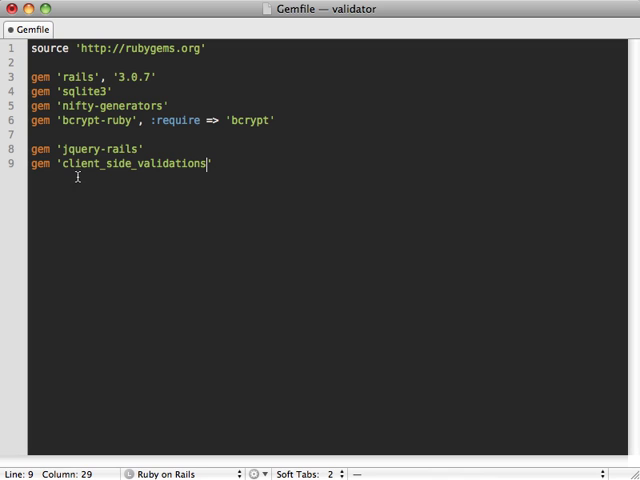
pyautogui.doubleClick(90, 148)
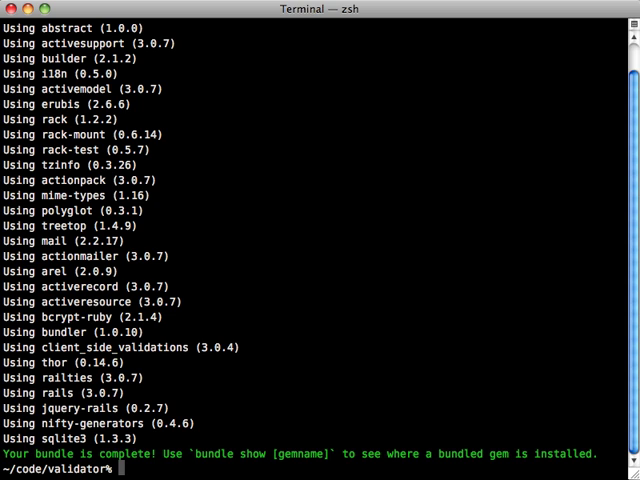
# Step: Run rails g client_side_validations:install to generate the initializer and rails.validations.js
pyautogui.write('rails g')
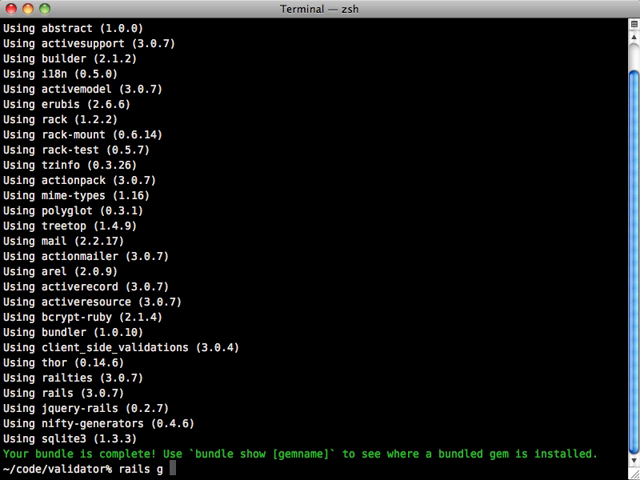
pyautogui.write('client_side_validations:install')
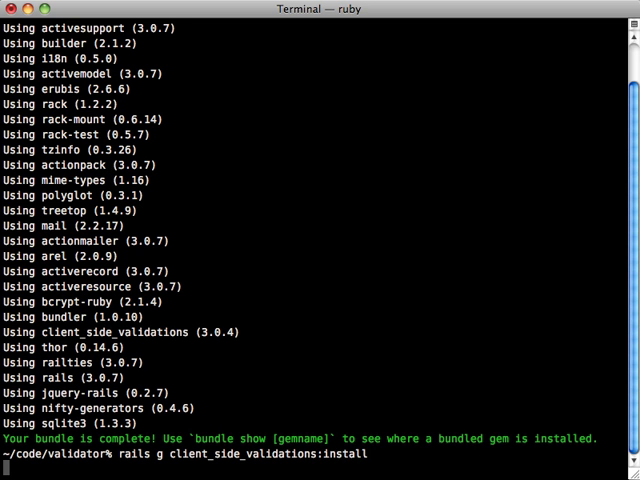
pyautogui.press('Return')
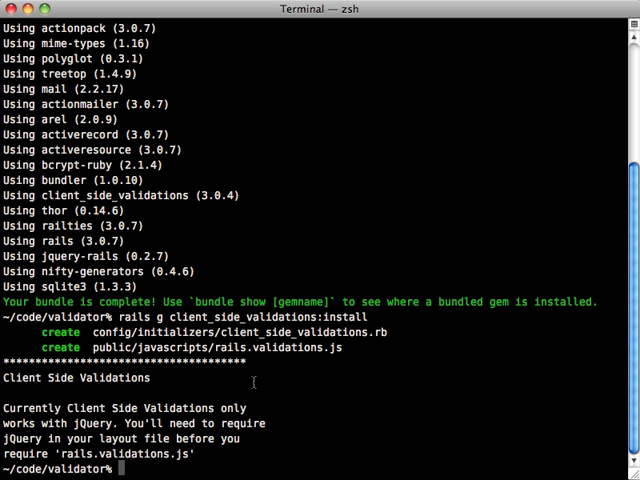
pyautogui.doubleClick(305, 332)
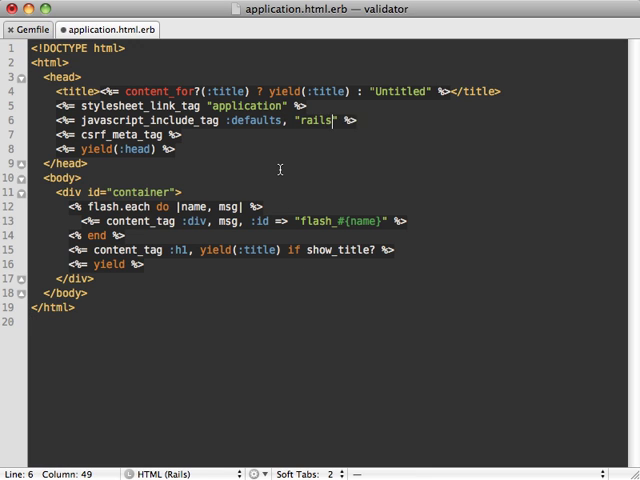
# Step: Append rails.validations to the layout's javascript_include_tag and open the client_side_validations initializer
pyautogui.write('.validations')
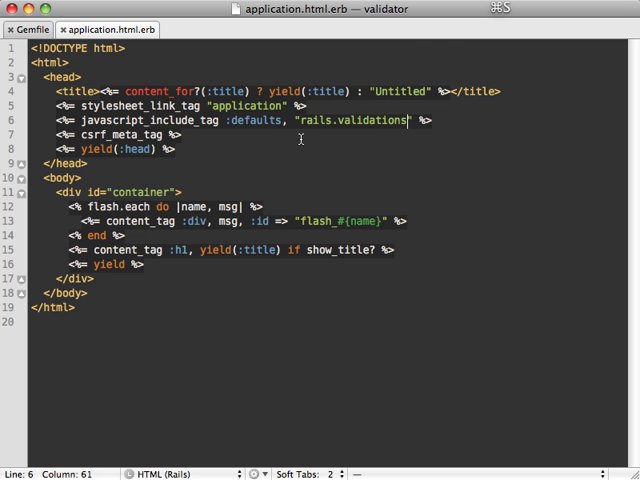
pyautogui.click(225, 29)
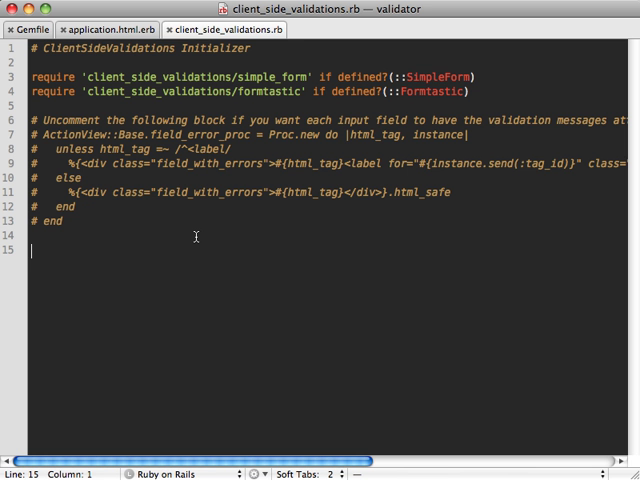
pyautogui.moveTo(217, 219)
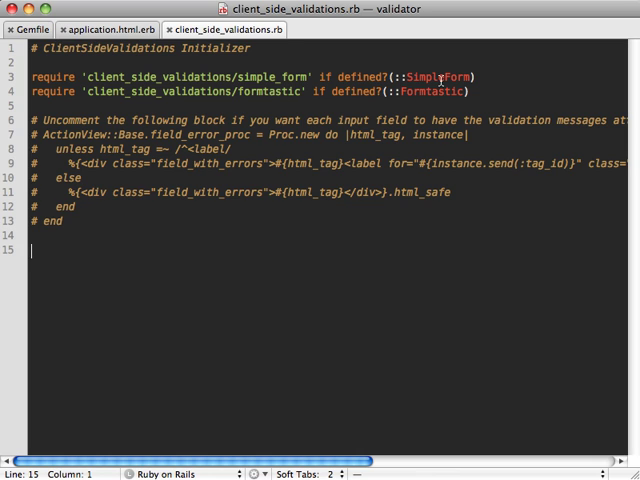
# Step: Uncomment the field_error_proc block in the client_side_validations initializer
pyautogui.doubleClick(430, 91)
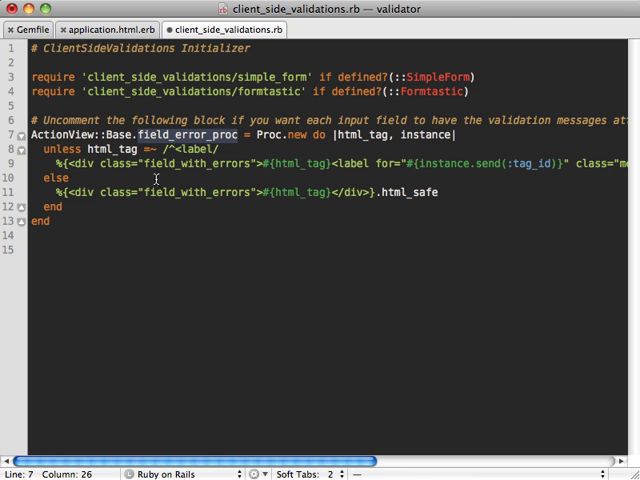
pyautogui.hscroll(3)
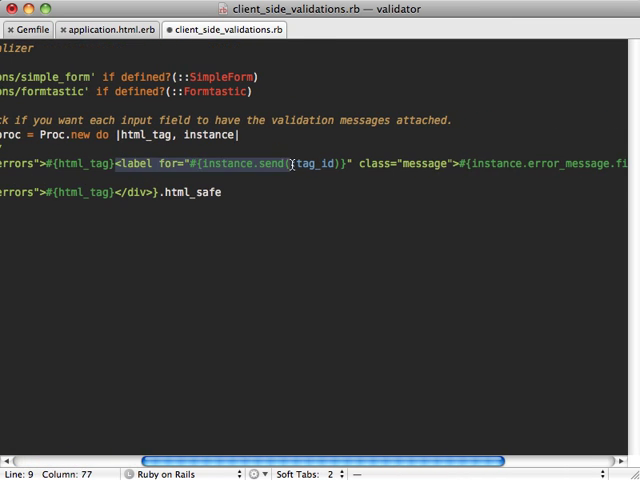
pyautogui.hscroll(3)
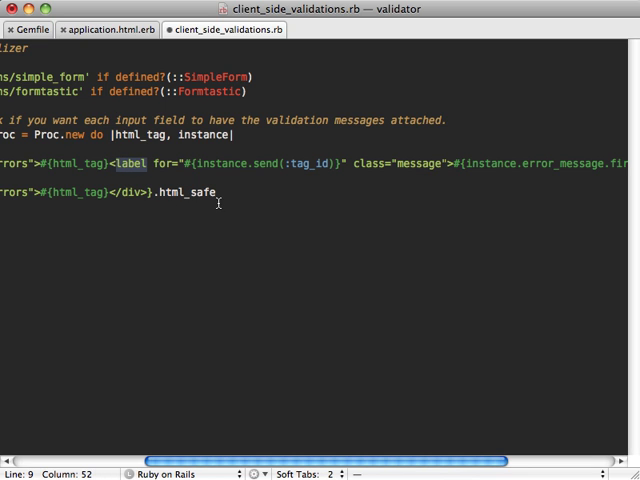
pyautogui.click(332, 29)
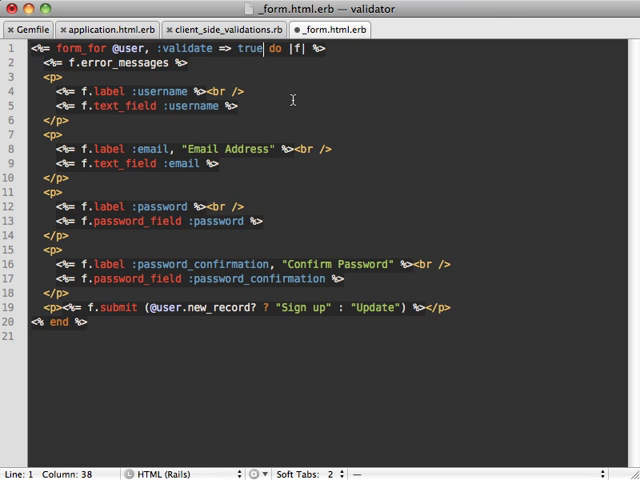
# Step: Save _form.html.erb with :validate => true added to form_for
pyautogui.press('cmd+s')
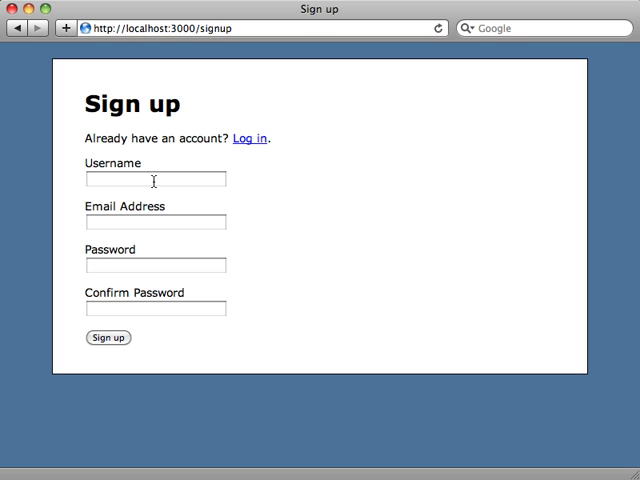
# Step: Focus and leave the empty Username field to show its inline 'can't be blank' message
pyautogui.click(155, 179)
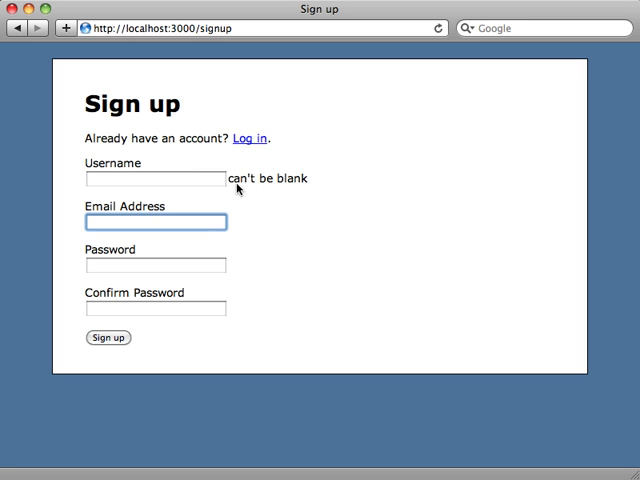
pyautogui.moveTo(312, 188)
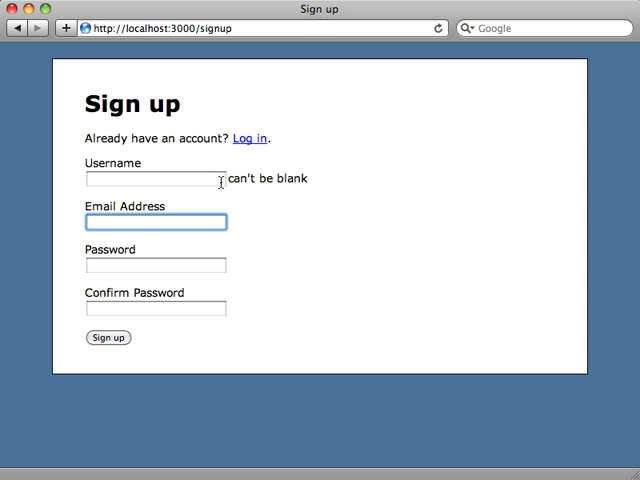
pyautogui.click(153, 178)
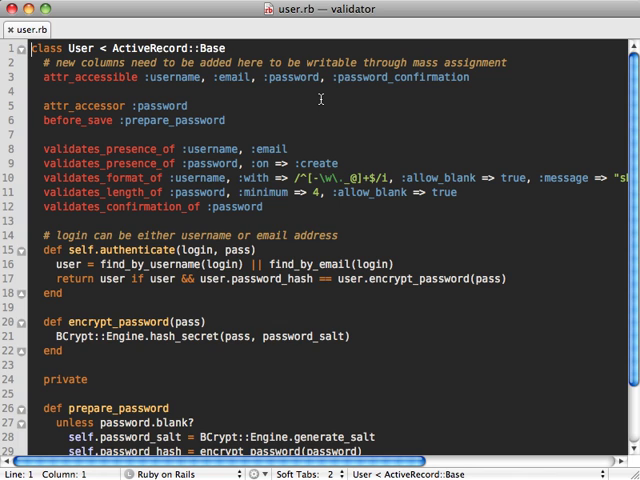
pyautogui.moveTo(147, 171)
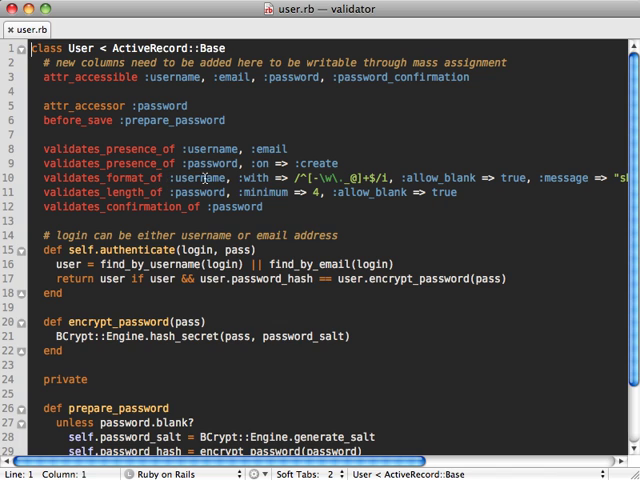
# Step: Select username in the validates_format_of line of user.rb
pyautogui.doubleClick(203, 178)
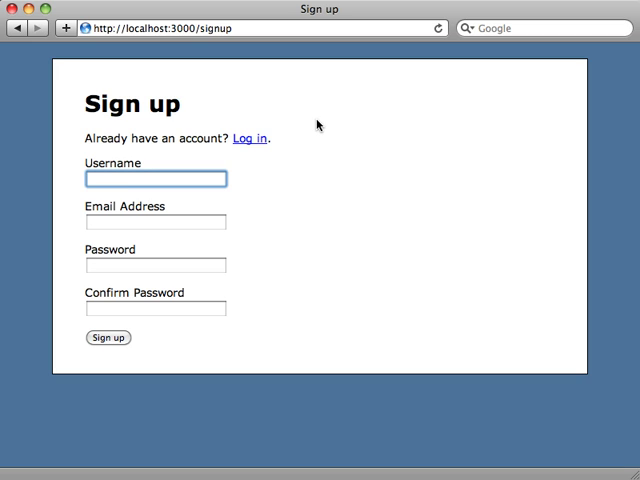
# Step: Fill in username 'ryan', an email and matching passwords, fixing inline errors, then submit
pyautogui.write('ryan b')
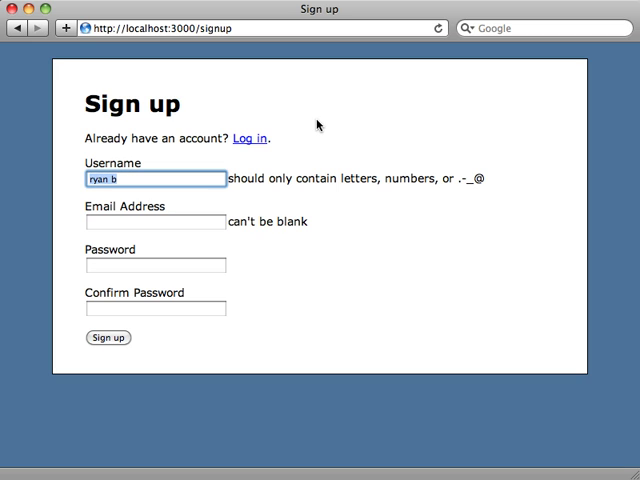
pyautogui.write('ryan')
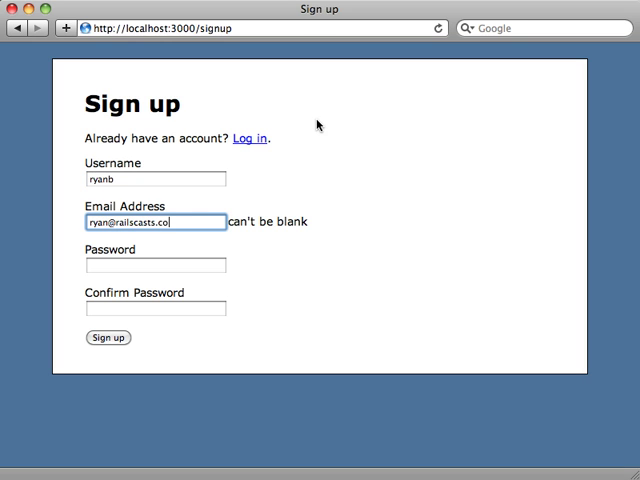
pyautogui.write('•••')
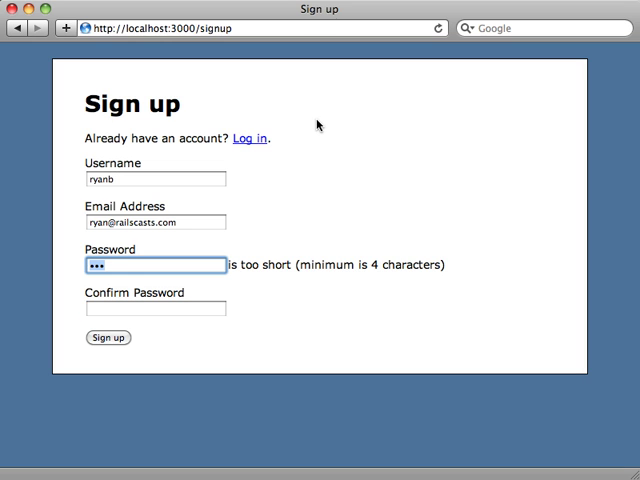
pyautogui.write('•')
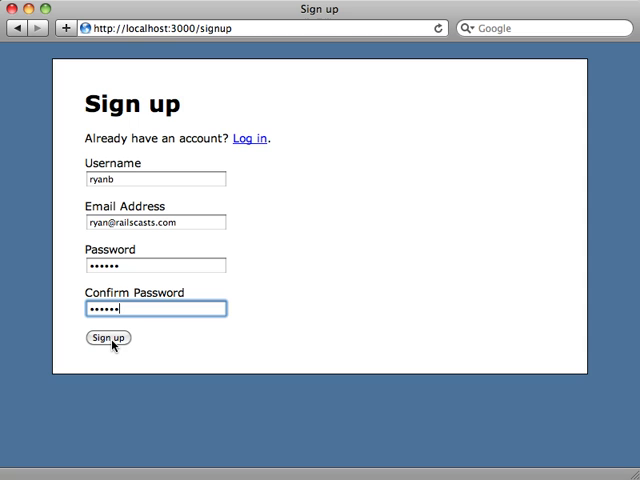
pyautogui.click(103, 337)
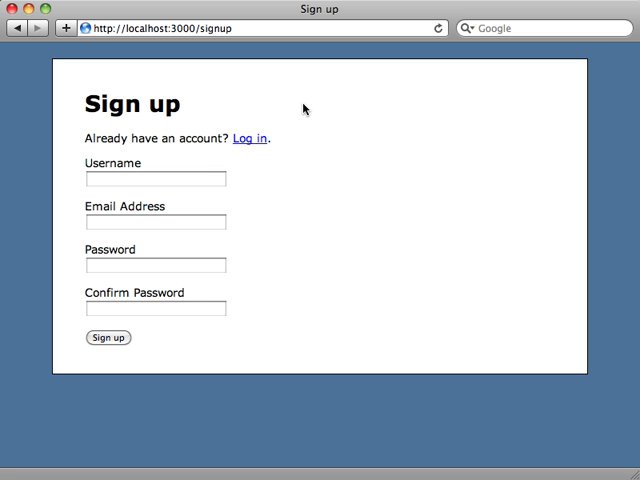
# Step: Enter the existing username 'ryanb' and a 'ryan@' email to reveal the 'already taken' errors
pyautogui.write('ryanb')
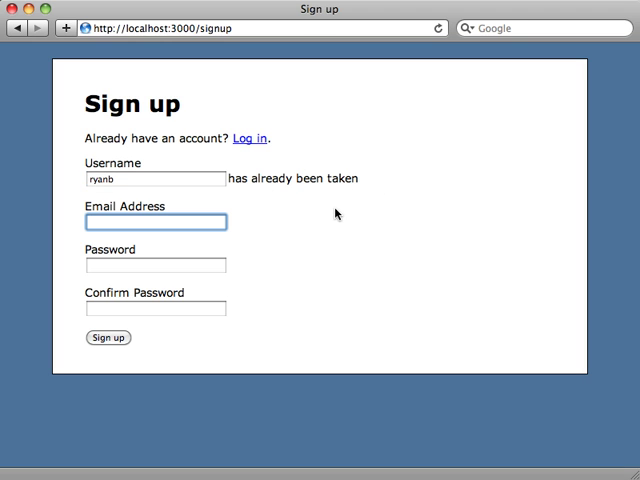
pyautogui.moveTo(334, 230)
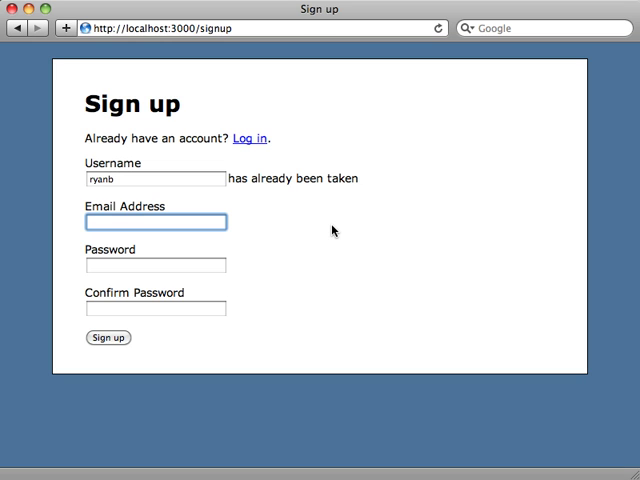
pyautogui.moveTo(367, 319)
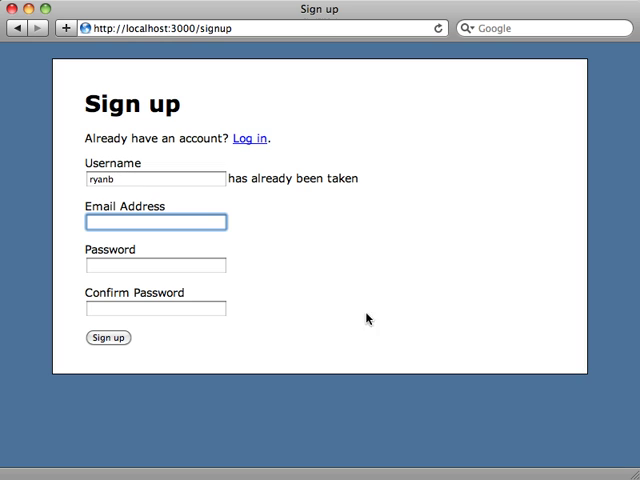
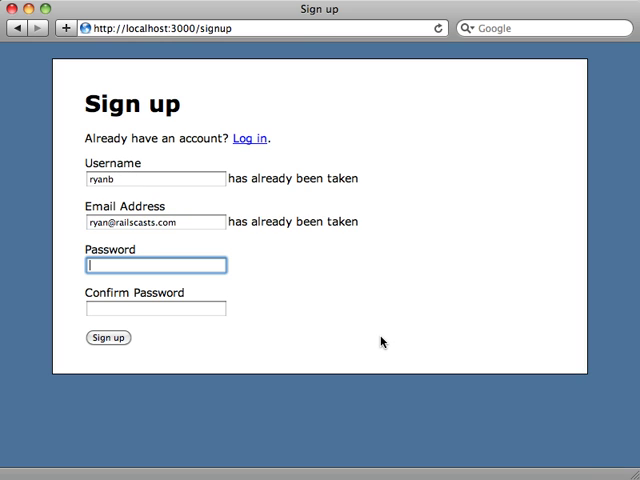
pyautogui.click(107, 338)
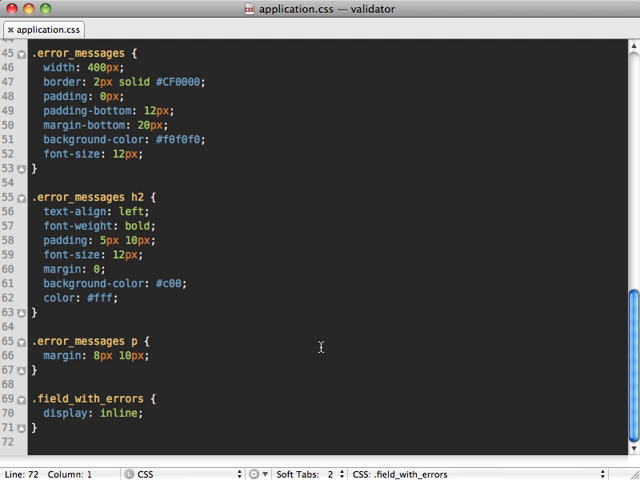
pyautogui.moveTo(22, 428)
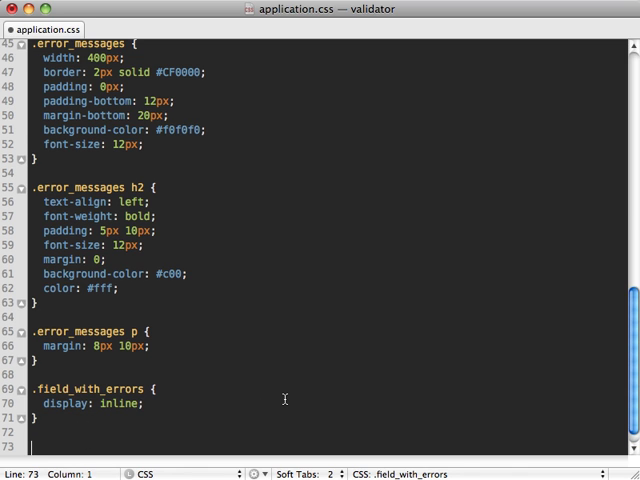
# Step: Append a .field_with_errors .message rule with color #D00, padding-left 5px, font-size 12px
pyautogui.write('.field_with_errors')
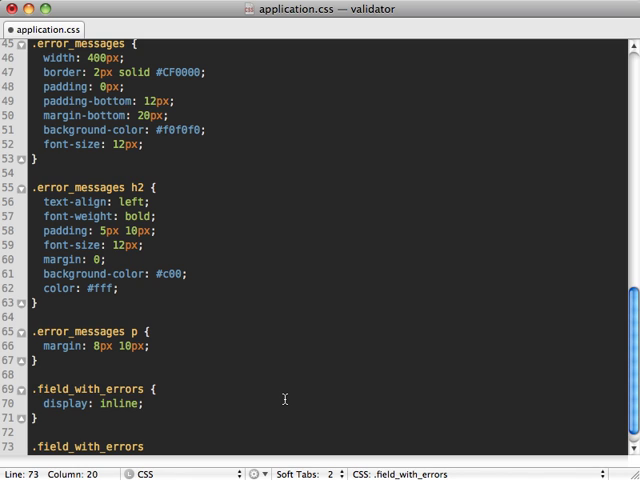
pyautogui.write('.')
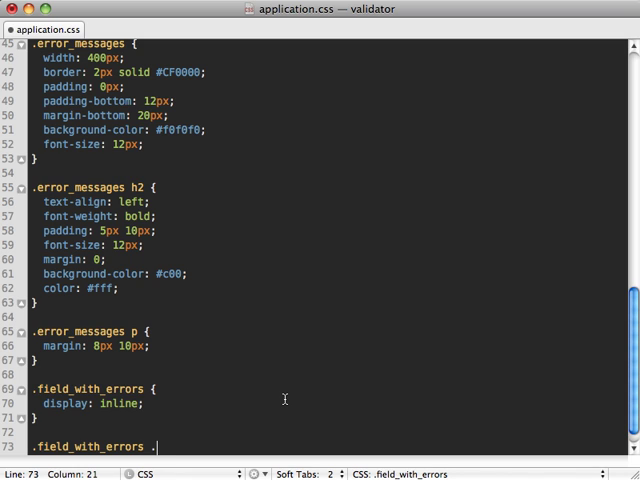
pyautogui.write('message {}')
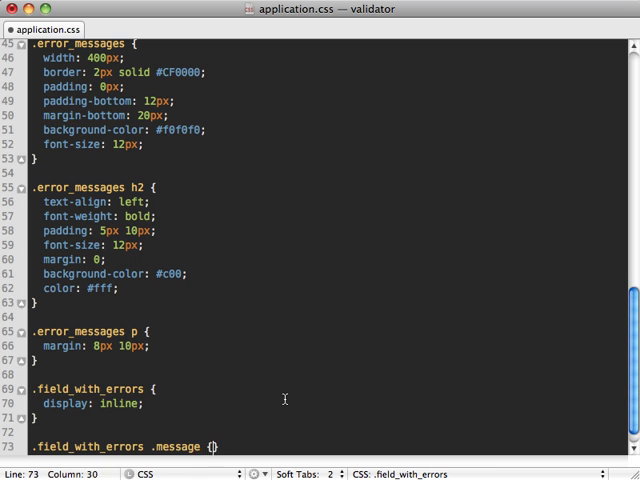
pyautogui.write('color: #D00;')
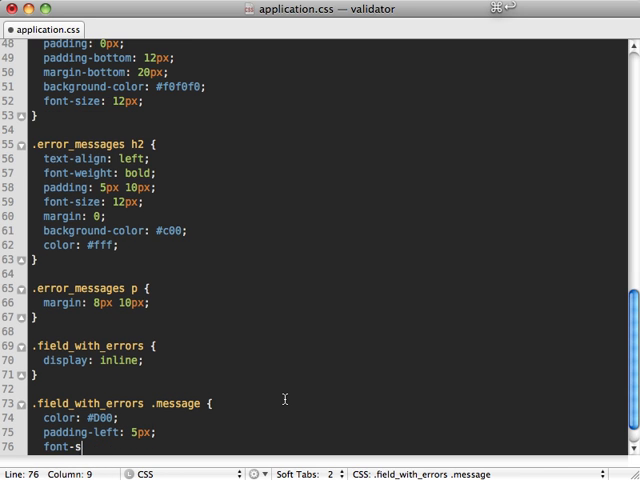
pyautogui.write('ize: 12px;')
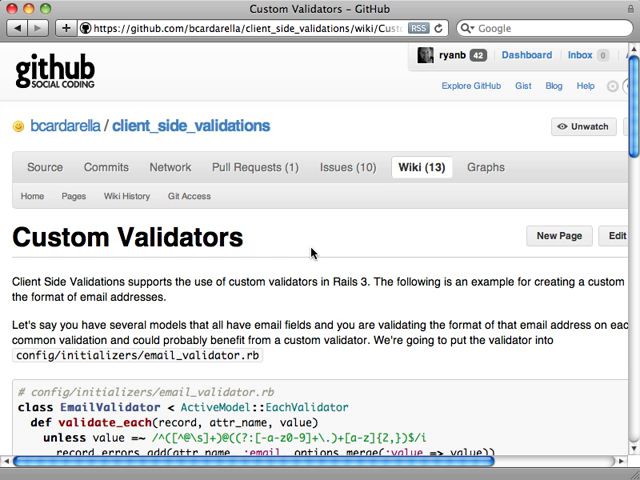
# Step: Scroll down the Custom Validators wiki to the rails.validations.custom.js snippet and model example
pyautogui.scroll(-3)
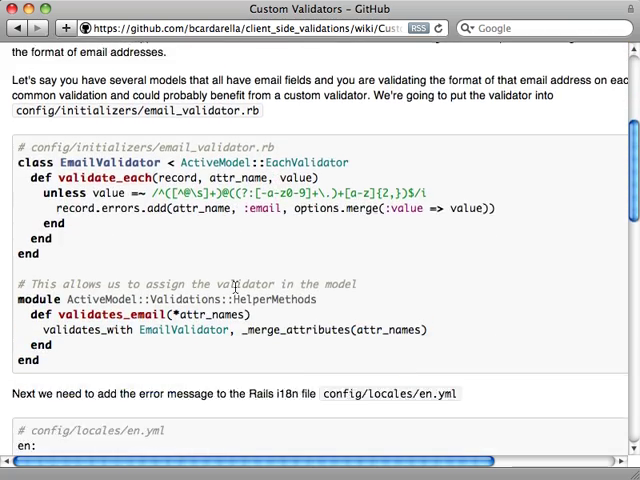
pyautogui.scroll(-3)
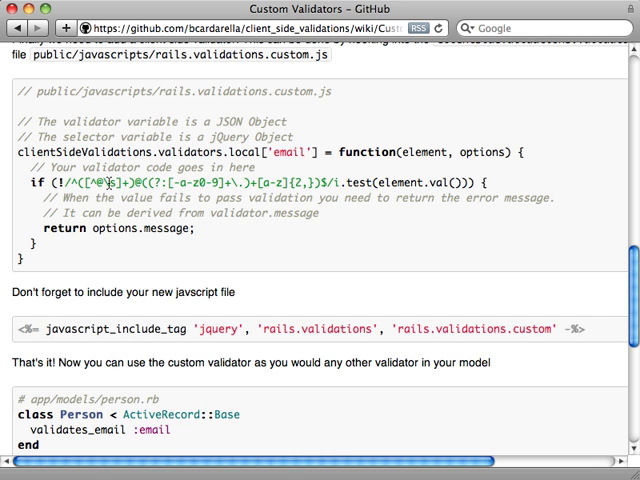
pyautogui.moveTo(86, 272)
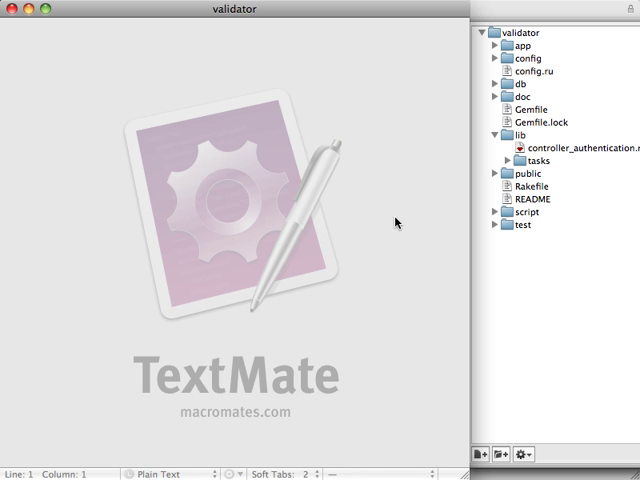
pyautogui.moveTo(538, 138)
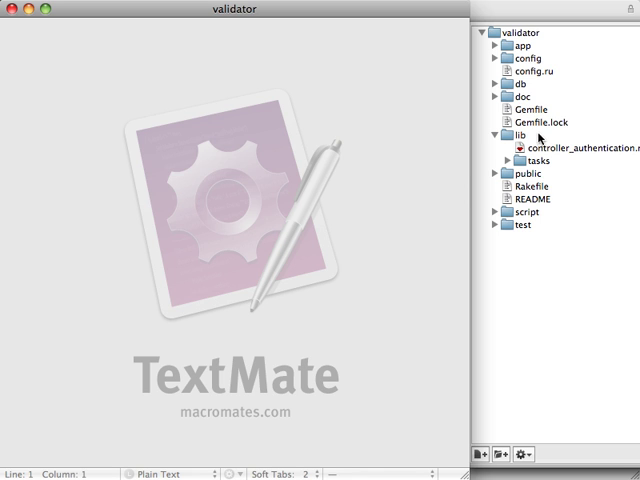
# Step: Create lib/email_format_validator.rb and write the EmailFormatValidator class with a regex check
pyautogui.click(515, 132)
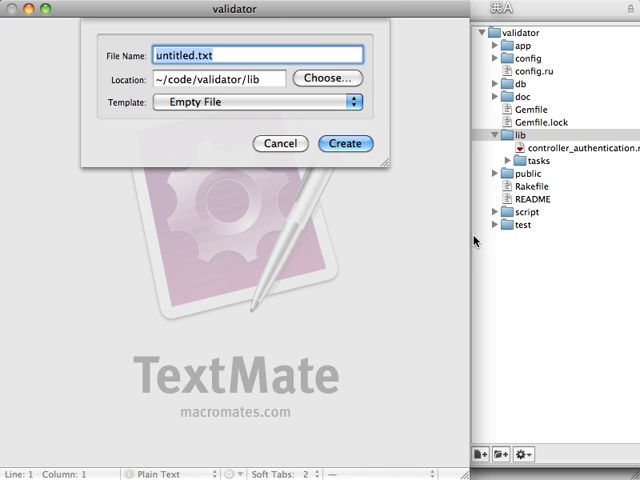
pyautogui.write('email_format')
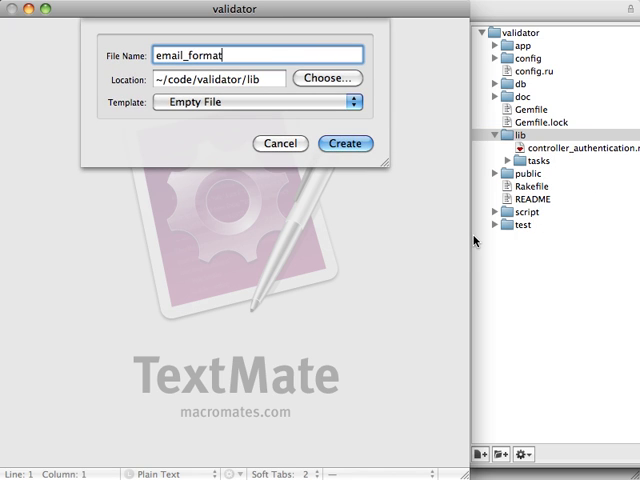
pyautogui.write('_validator.r')
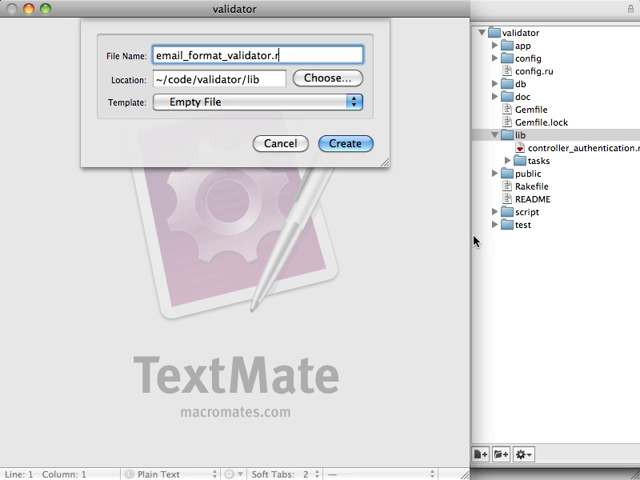
pyautogui.click(345, 143)
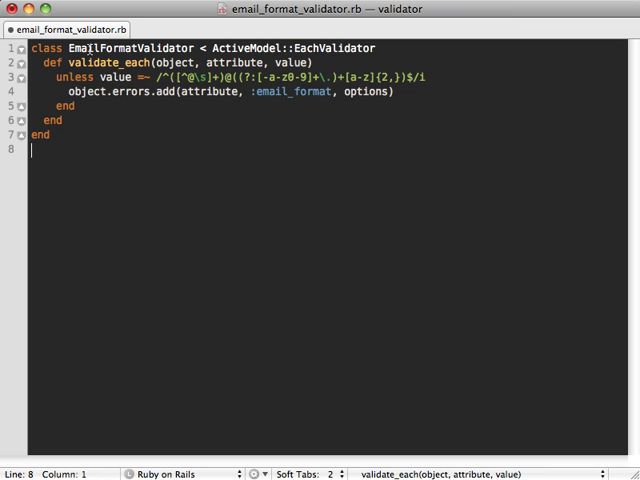
pyautogui.doubleClick(114, 78)
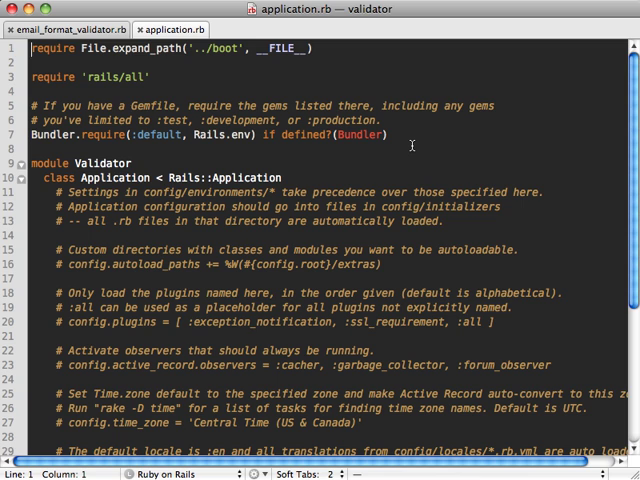
pyautogui.moveTo(283, 181)
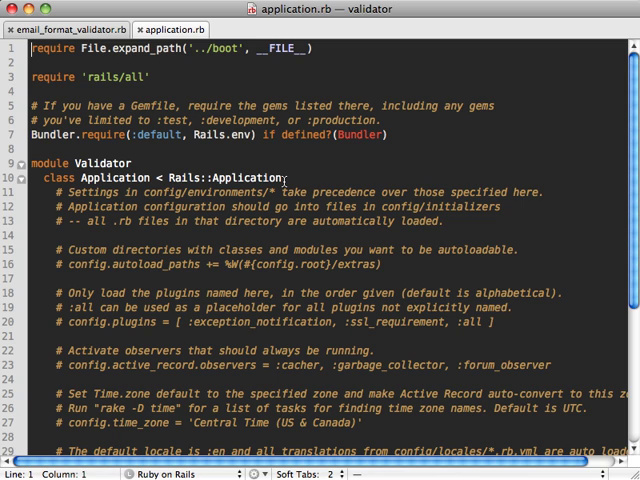
# Step: Add config.autoload_paths << "#{config.root}/lib" to application.rb and save
pyautogui.click(283, 177)
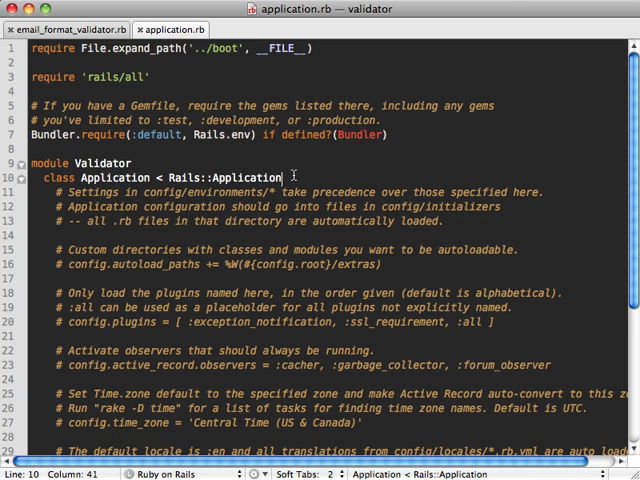
pyautogui.write('config.autoload_paths << "#{config.root}/lib"')
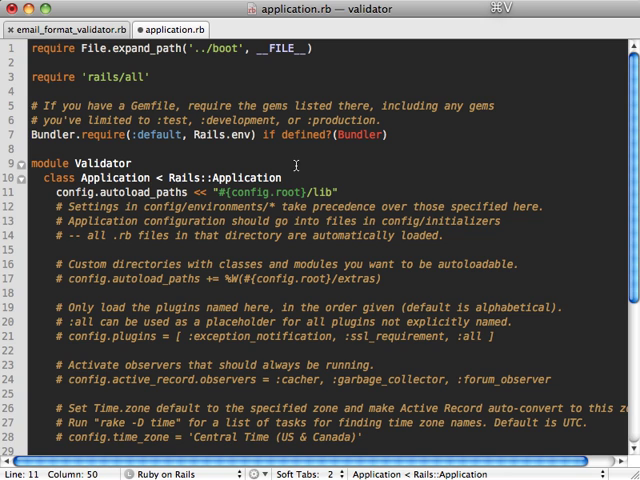
pyautogui.press('Return')
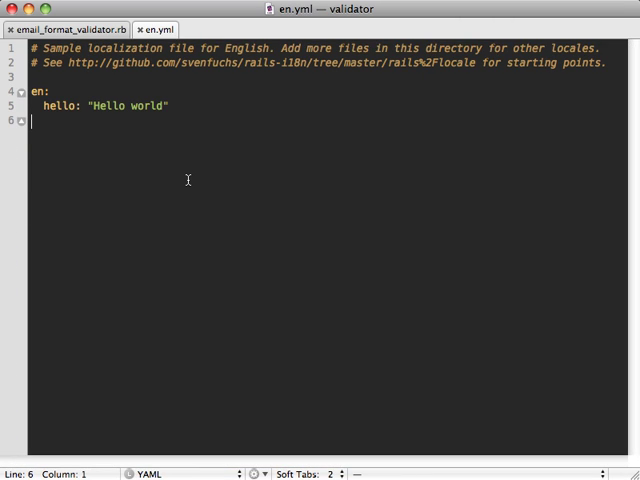
pyautogui.moveTo(147, 53)
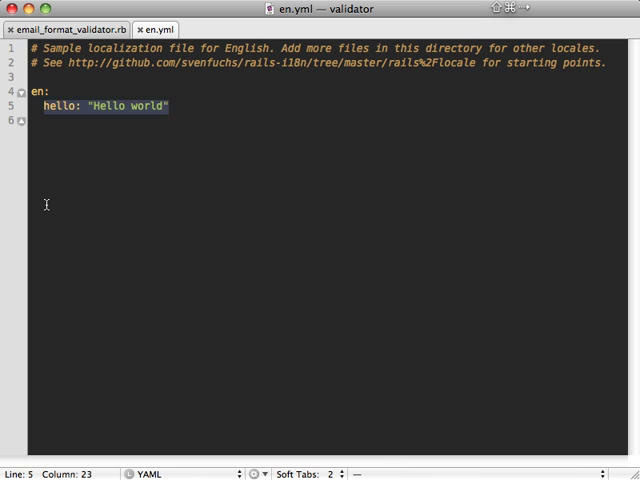
# Step: In en.yml, define errors: messages: email_format: "is not formatted properly"
pyautogui.write('errors:')
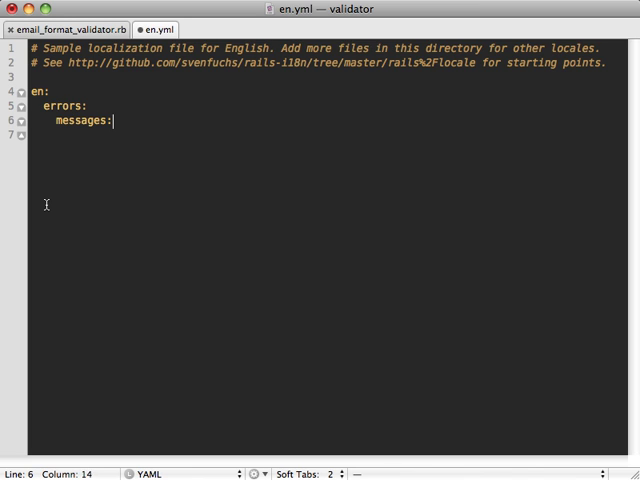
pyautogui.write('email')
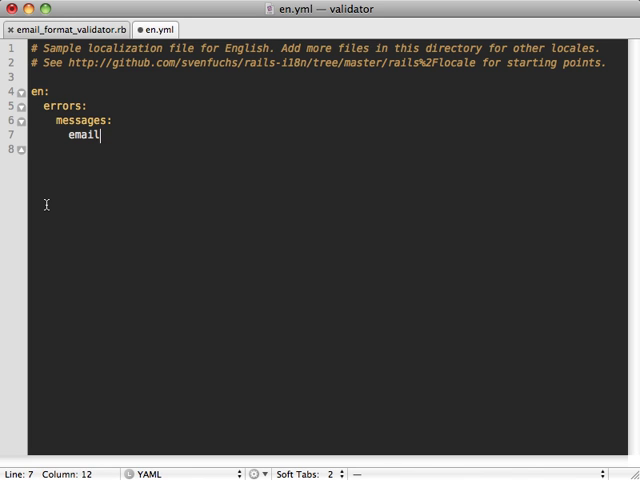
pyautogui.write('_format: ""')
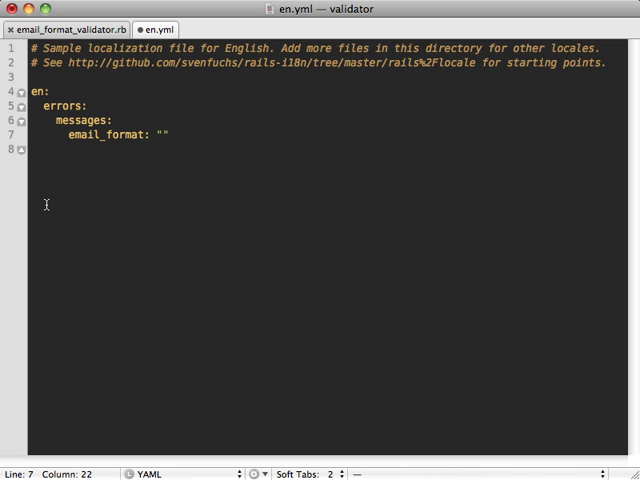
pyautogui.write('is no')
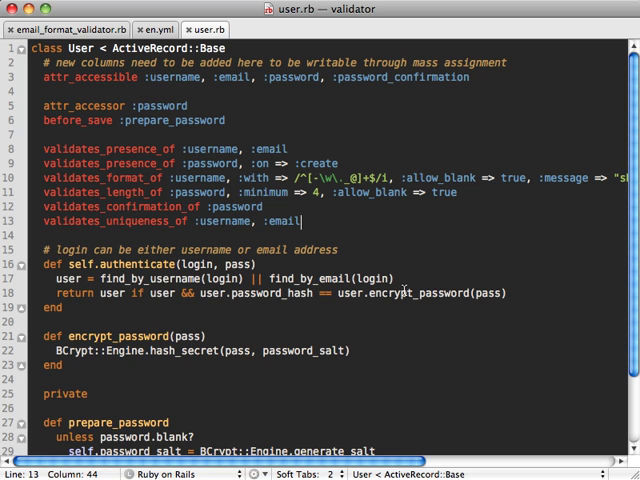
# Step: Add validates :email, :email_format => true to the User model
pyautogui.write('validates :e')
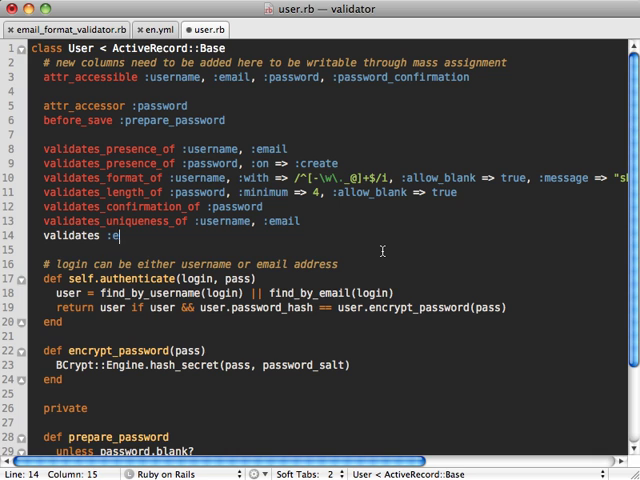
pyautogui.write('mail,')
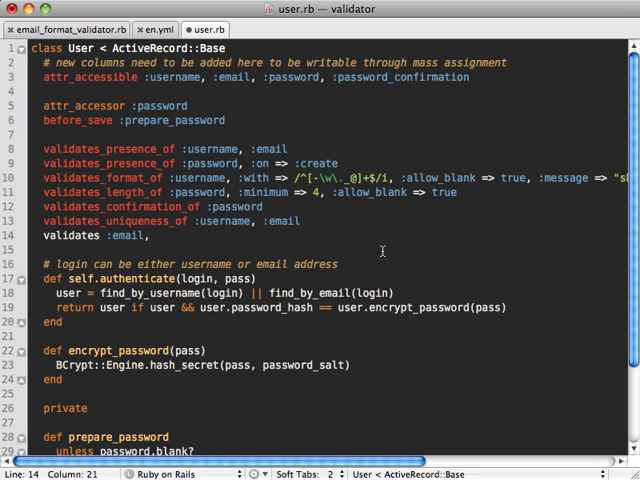
pyautogui.write(':email_format => true')
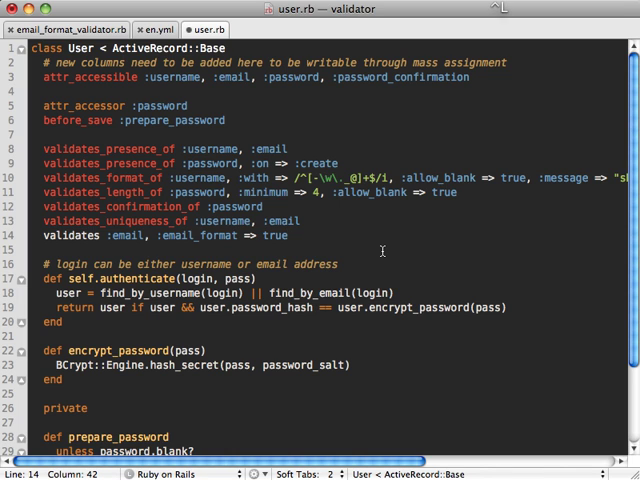
pyautogui.write('{:mes')
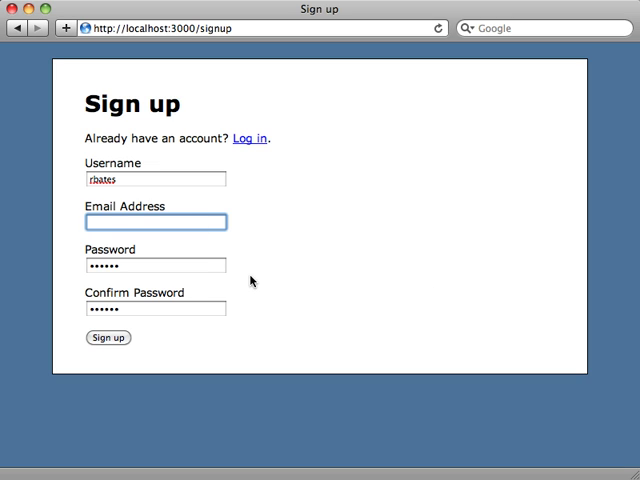
# Step: Submit the signup form with 'asdfsd' as the email to trigger 'is not formatted properly'
pyautogui.write('asdfsd')
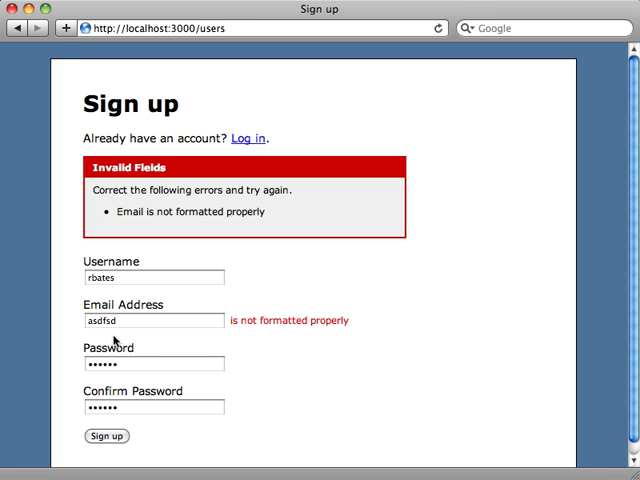
pyautogui.moveTo(263, 224)
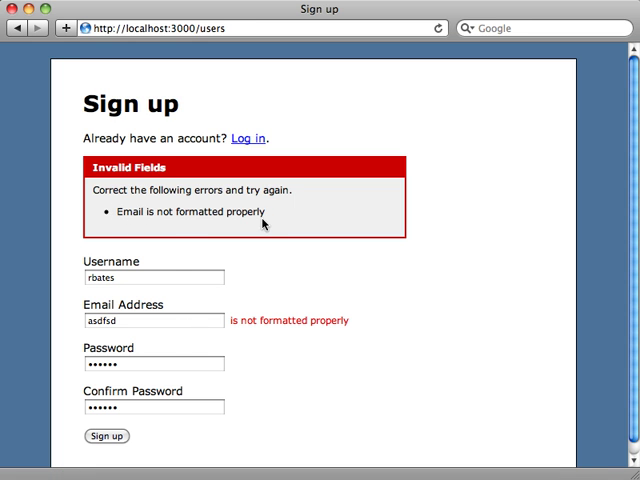
pyautogui.moveTo(326, 343)
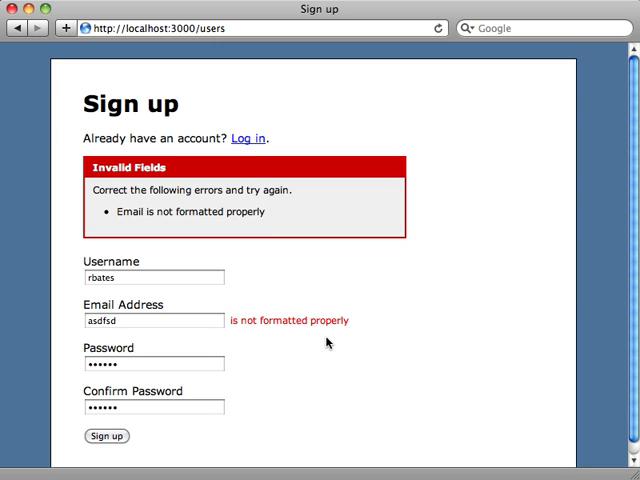
pyautogui.moveTo(290, 378)
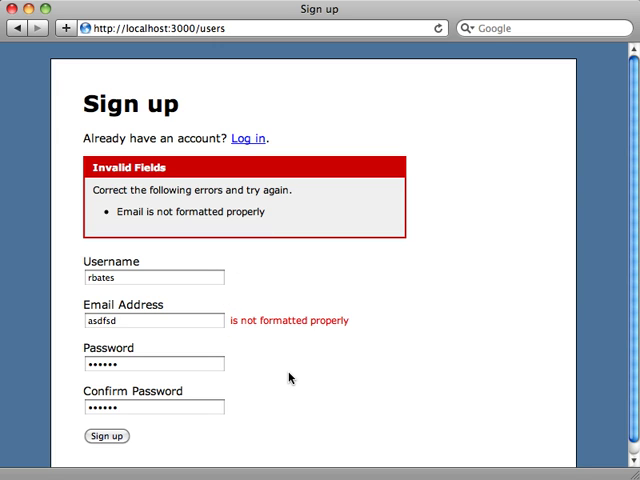
pyautogui.moveTo(261, 253)
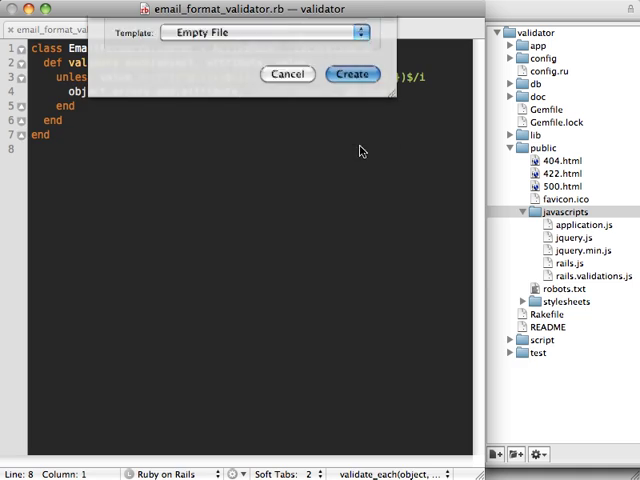
# Step: Create rails.validations.custom.js in public/javascripts and check the layout's javascript_include_tag
pyautogui.click(352, 74)
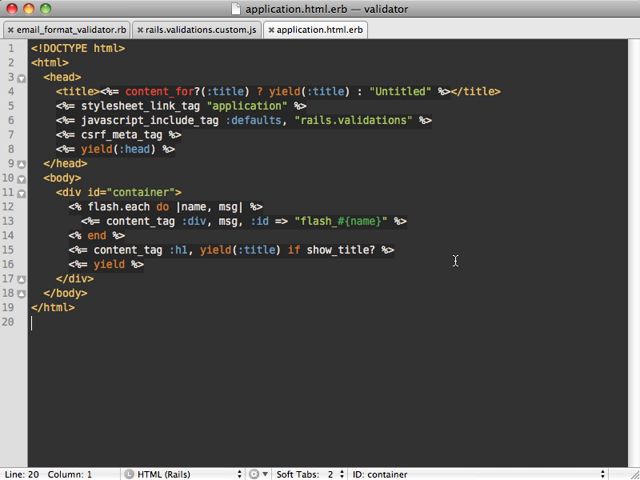
pyautogui.doubleClick(385, 120)
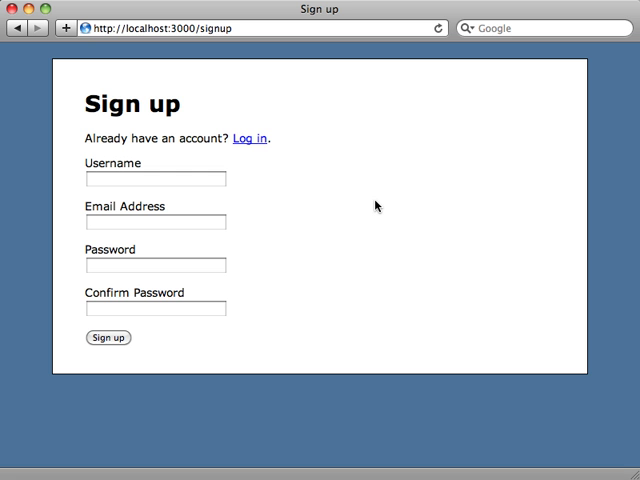
# Step: Type 'as' into the reloaded signup form's Email Address field
pyautogui.write('as')
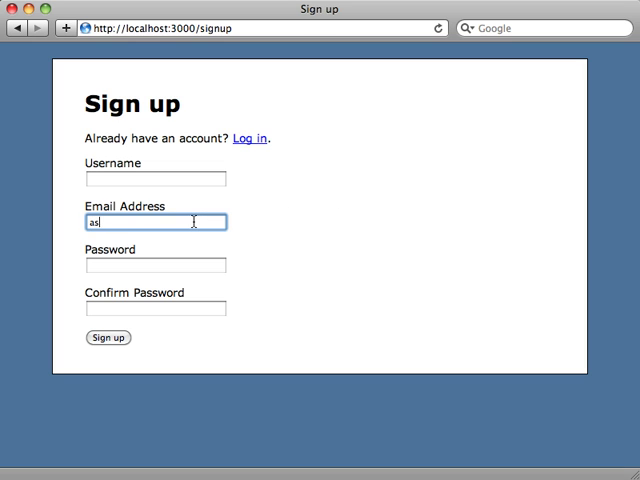